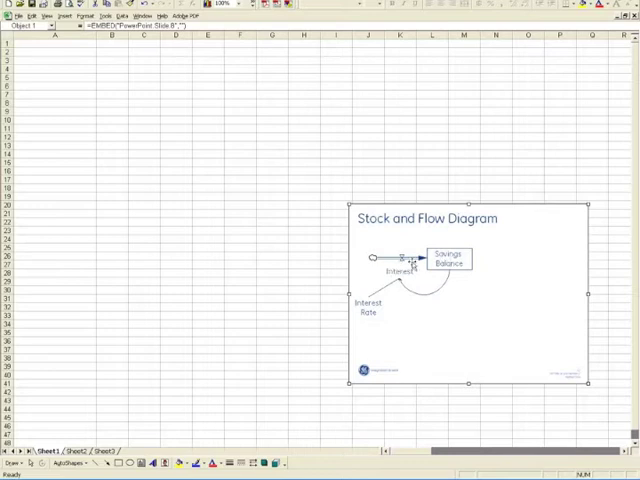
Step: Enter a Constants heading with an Interest Rate entry set to 12% per year
{"action": "left_click", "coordinate": [56, 56]}
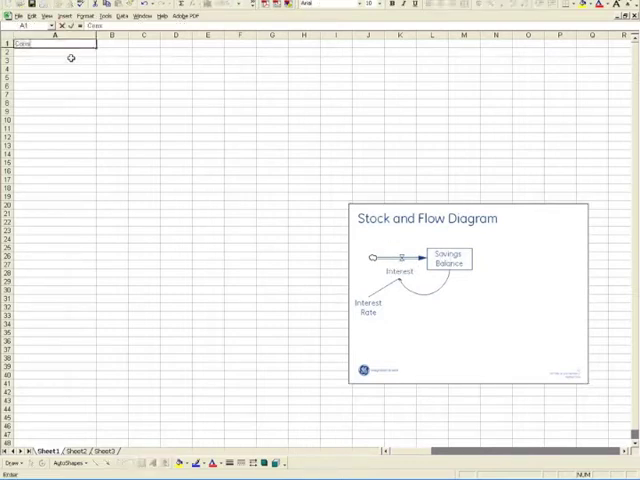
{"action": "type", "text": "Constants"}
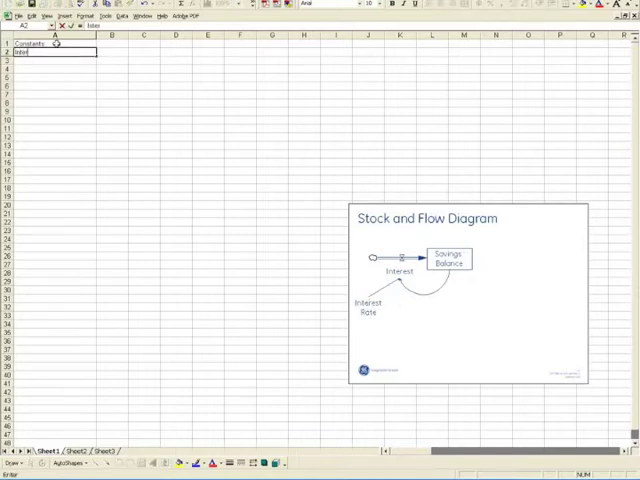
{"action": "type", "text": "Interest Rate"}
{"action": "left_click", "coordinate": [112, 52]}
{"action": "type", "text": "12"}
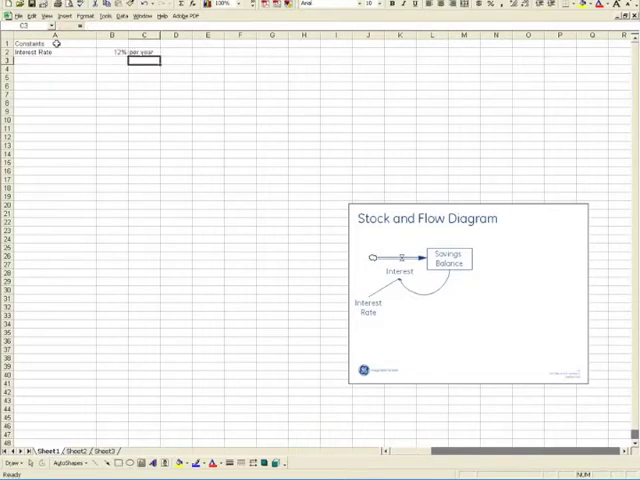
{"action": "left_click", "coordinate": [112, 52]}
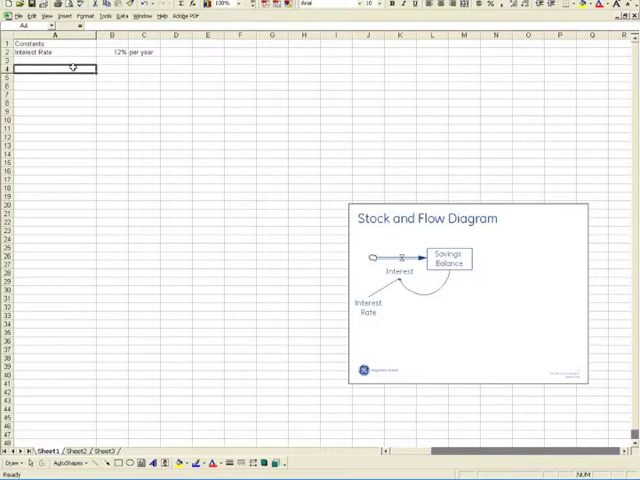
Step: Label a Time in months row, number it 0 to 14, and label Beg Savings Balance
{"action": "type", "text": "Time in months"}
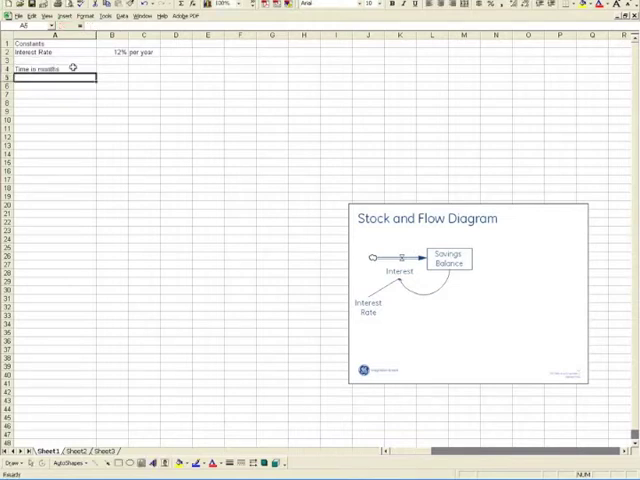
{"action": "left_click", "coordinate": [50, 68]}
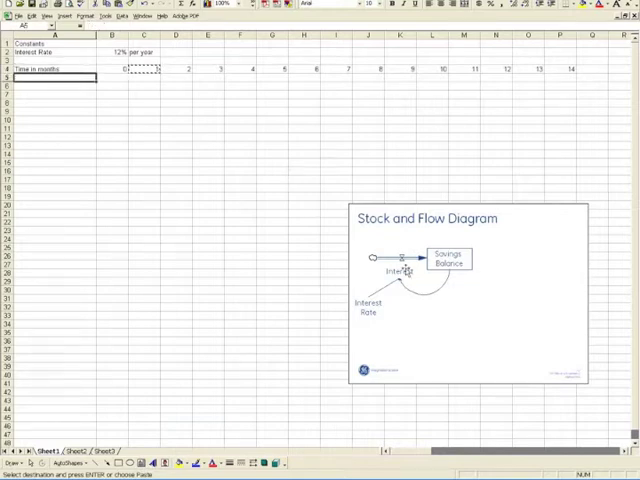
{"action": "mouse_move", "coordinate": [68, 94]}
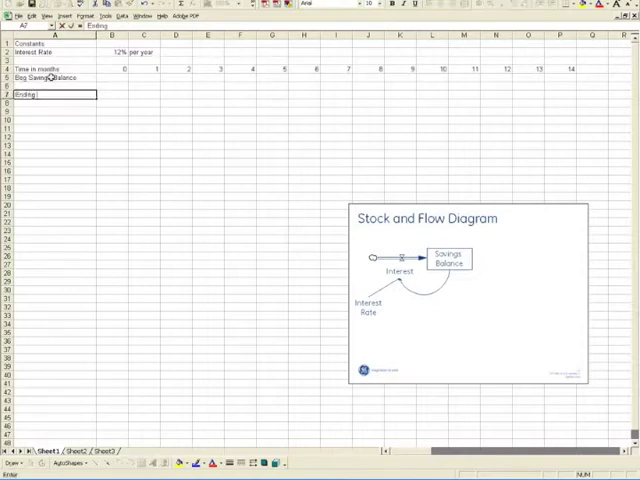
Step: Label Ending Savings Balance and insert an Interest row beneath Beg Savings Balance
{"action": "type", "text": "Ending Savings Balance"}
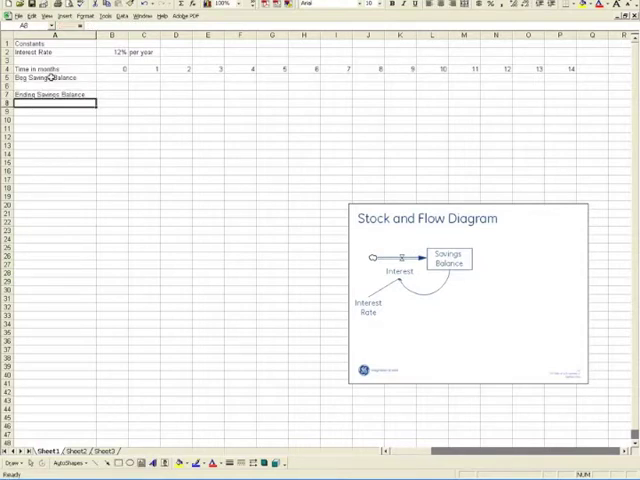
{"action": "right_click", "coordinate": [30, 96]}
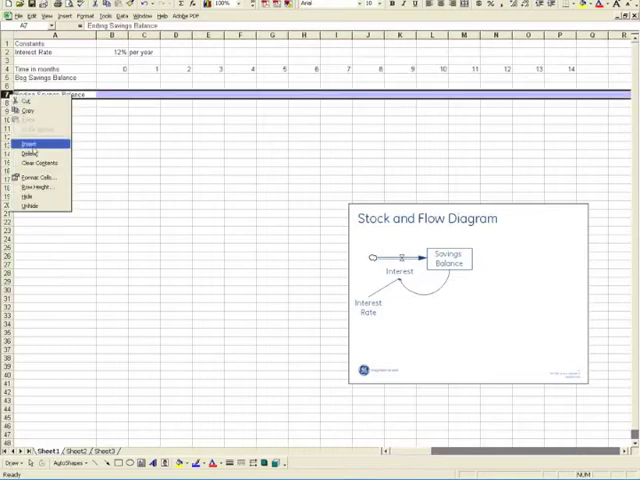
{"action": "left_click", "coordinate": [30, 152]}
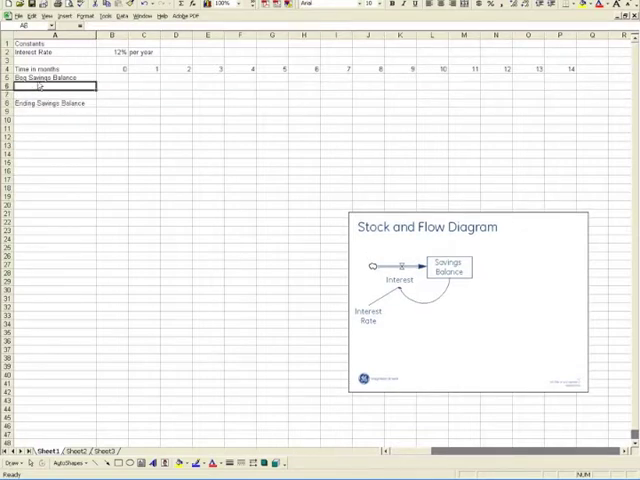
{"action": "left_click", "coordinate": [44, 76]}
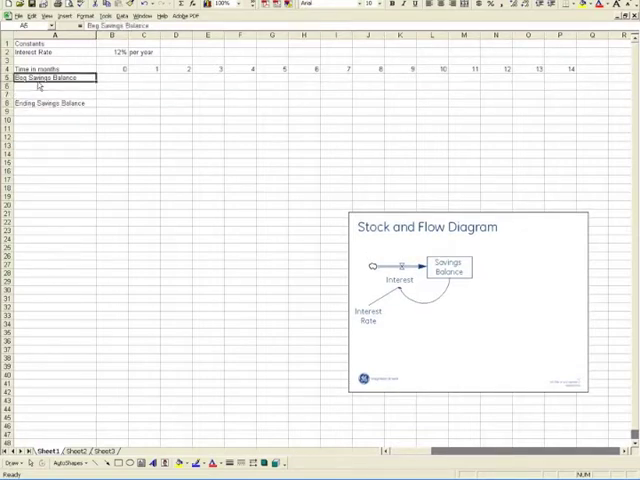
{"action": "left_click", "coordinate": [144, 76]}
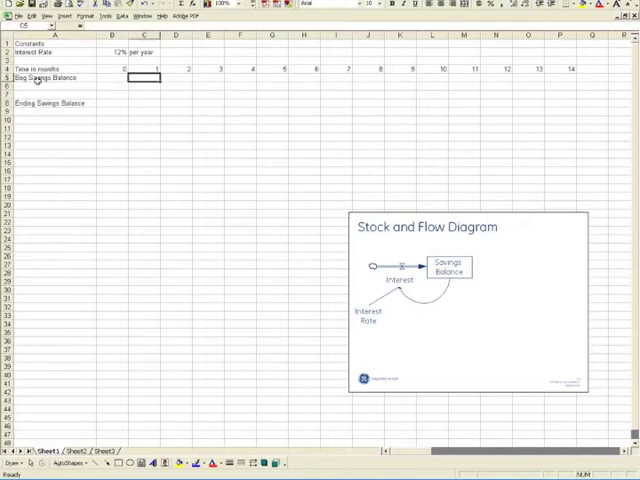
{"action": "left_click", "coordinate": [192, 68]}
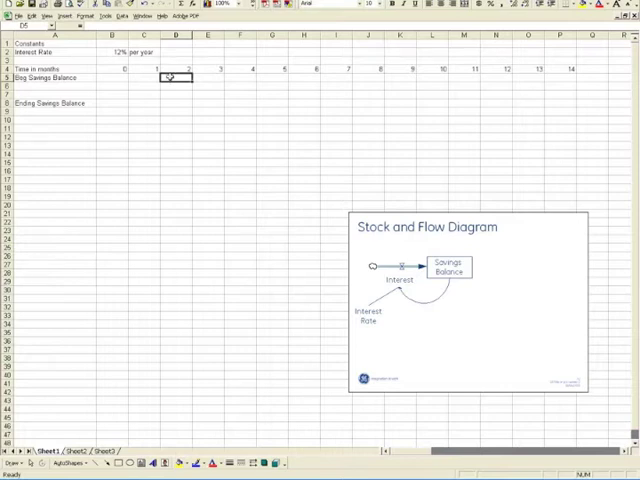
{"action": "left_click", "coordinate": [144, 102]}
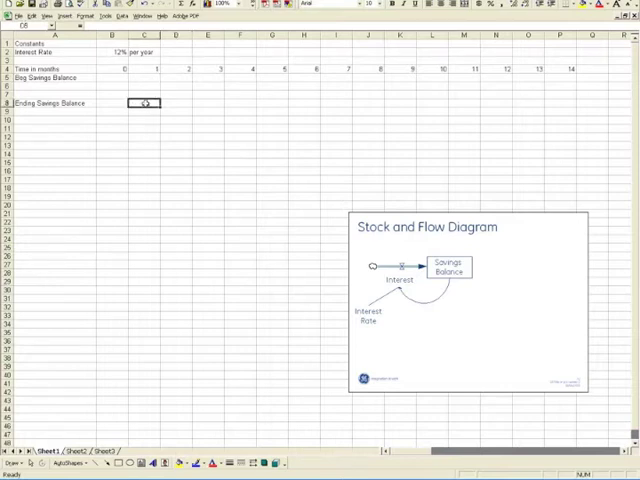
Step: Enter 100 as month 0's ending balance and close the gap above its row
{"action": "left_click", "coordinate": [176, 76]}
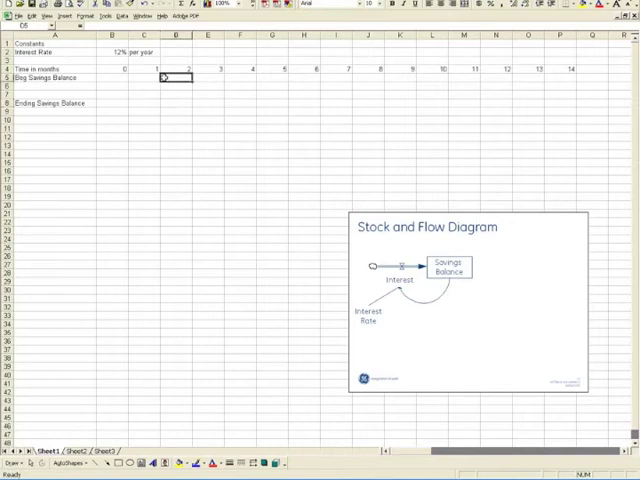
{"action": "left_click", "coordinate": [174, 104]}
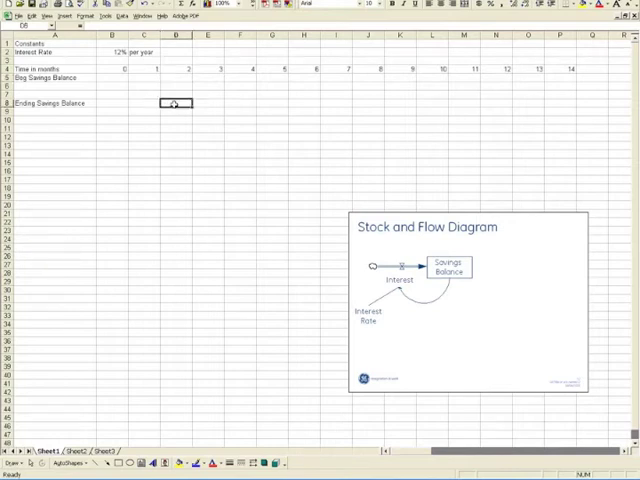
{"action": "left_click", "coordinate": [176, 76]}
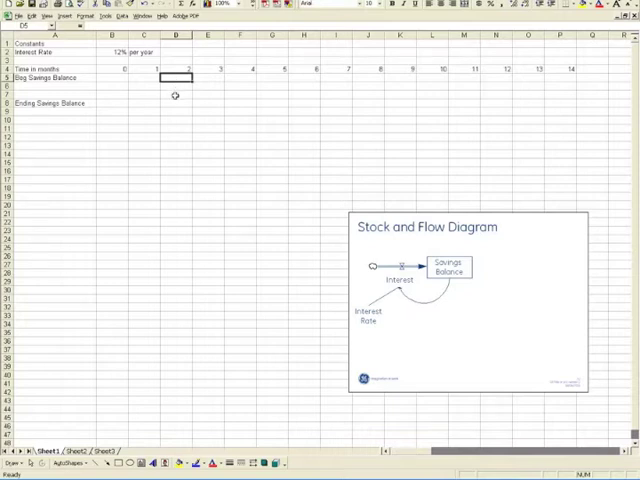
{"action": "left_click", "coordinate": [176, 102]}
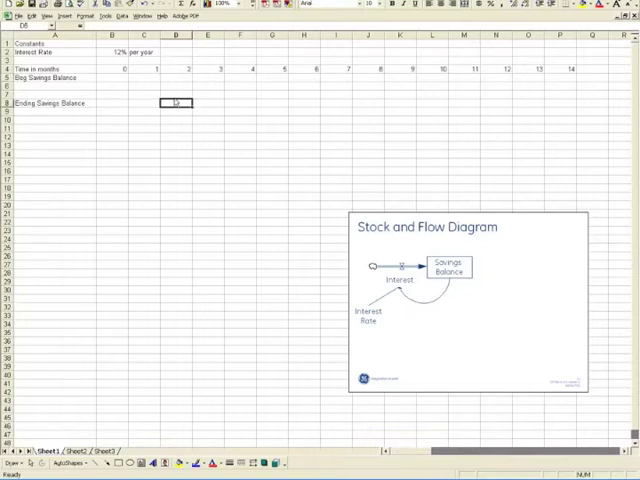
{"action": "left_click", "coordinate": [178, 76]}
{"action": "type", "text": "Interest"}
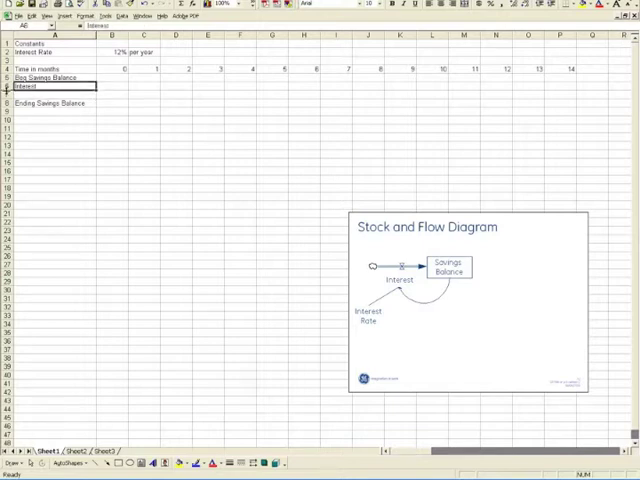
{"action": "left_click", "coordinate": [40, 96]}
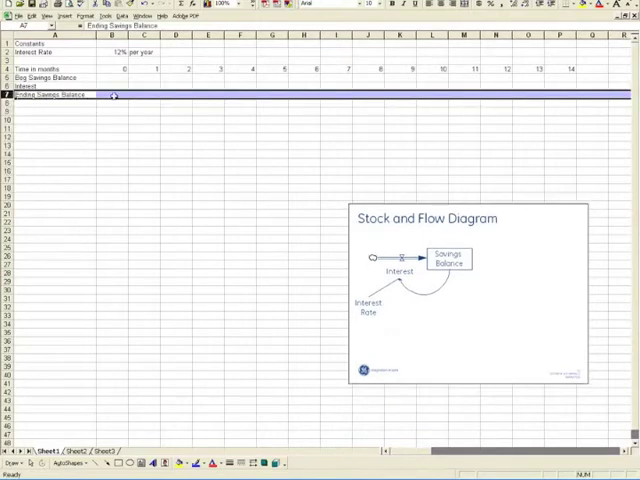
{"action": "left_click", "coordinate": [114, 94]}
{"action": "type", "text": "100"}
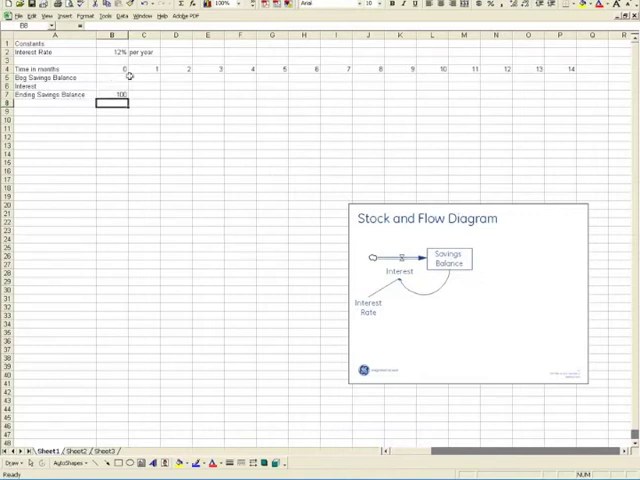
Step: Carry month 0's ending balance into month 1 and compute its interest and ending balance of 100
{"action": "left_click", "coordinate": [156, 76]}
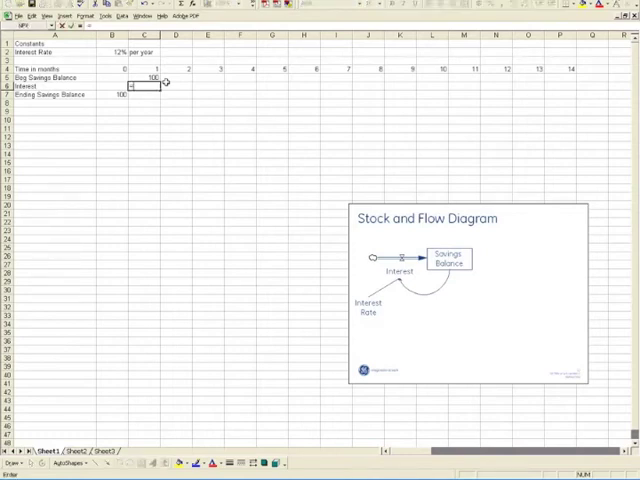
{"action": "type", "text": "=C5"}
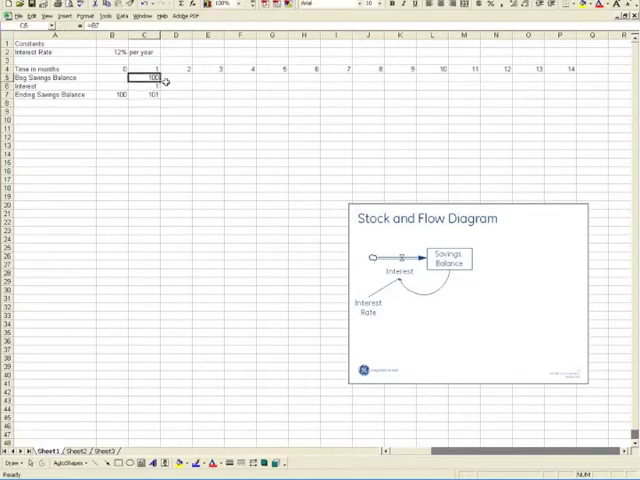
{"action": "left_click", "coordinate": [156, 68]}
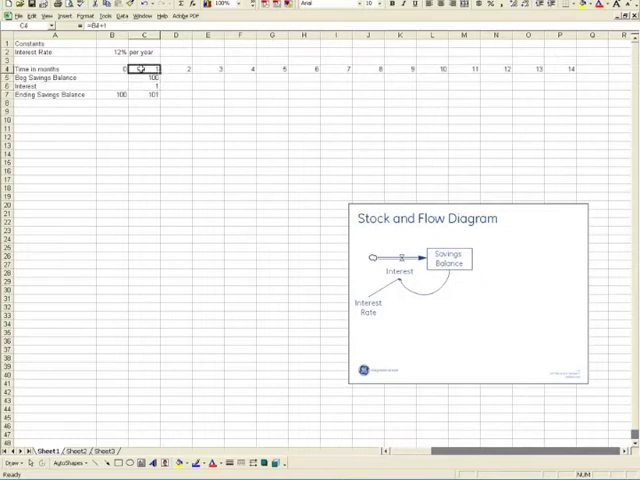
Step: Copy month 1's balance and interest formulas across the later month columns, growing savings past 118
{"action": "left_click_drag", "start_coordinate": [148, 68], "coordinate": [148, 92]}
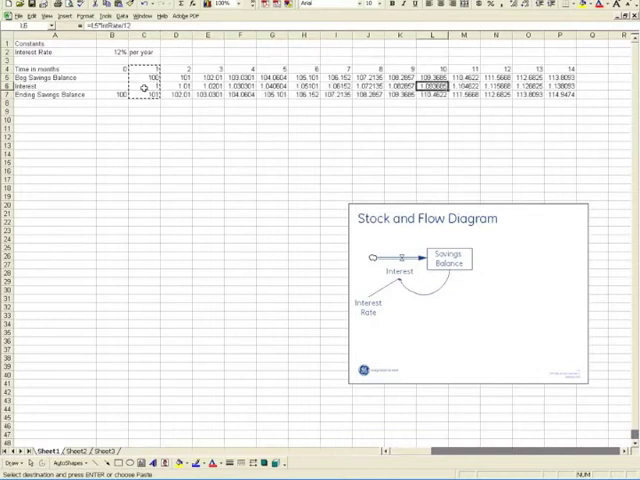
{"action": "left_click", "coordinate": [268, 96]}
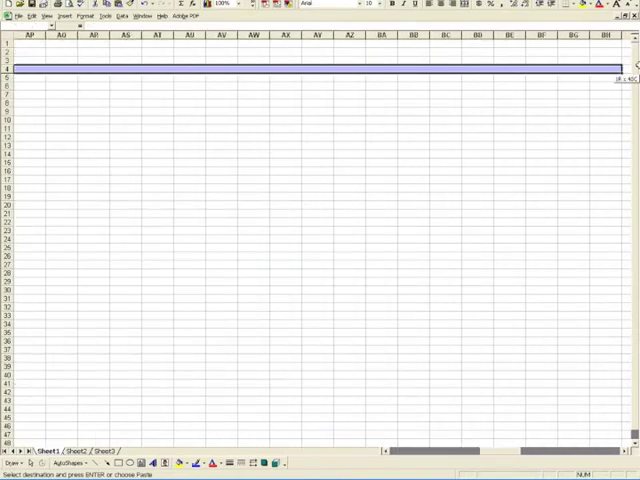
{"action": "scroll", "scroll_direction": "right", "scroll_amount": 3}
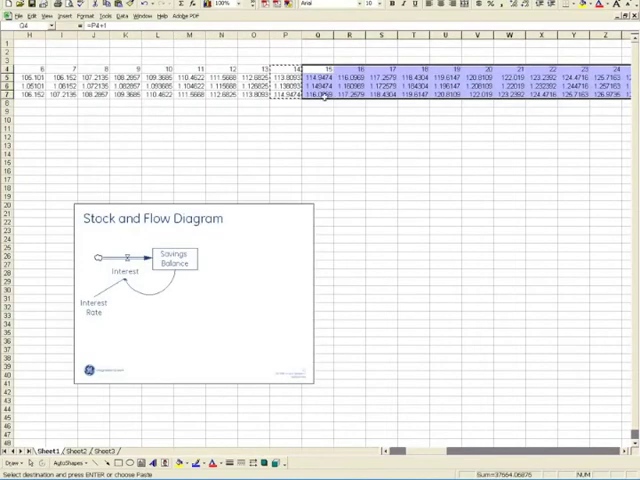
Step: Review the months running past 100, return to the start, and select the Ending Savings Balance row
{"action": "scroll", "scroll_direction": "right", "scroll_amount": 3}
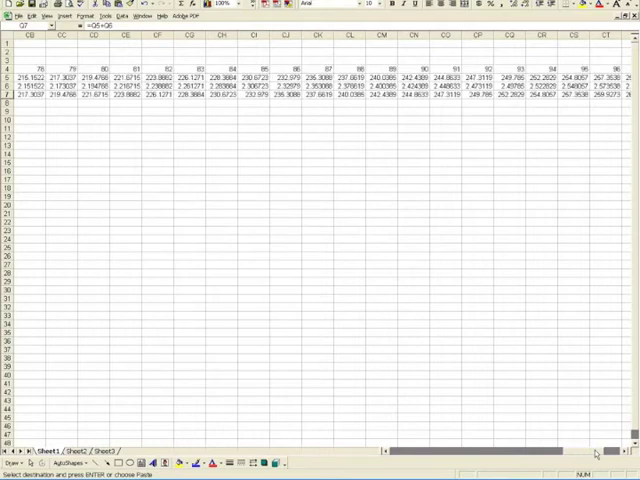
{"action": "scroll", "scroll_direction": "right", "scroll_amount": 3}
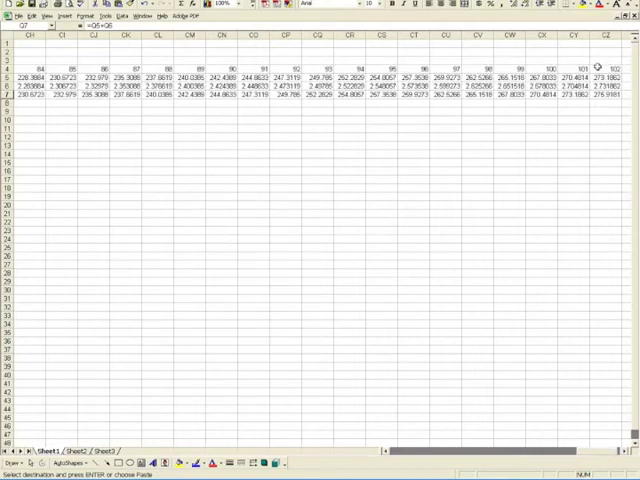
{"action": "left_click", "coordinate": [600, 68]}
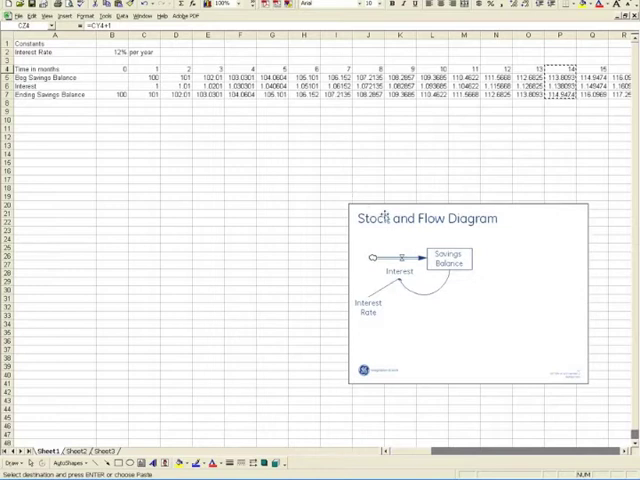
{"action": "left_click", "coordinate": [464, 290]}
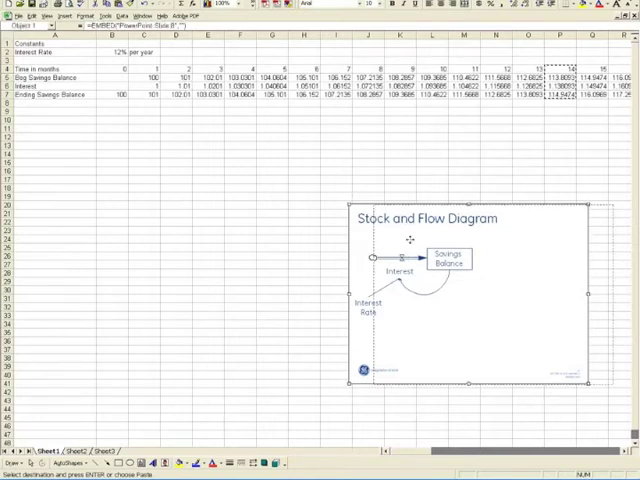
{"action": "left_click", "coordinate": [176, 170]}
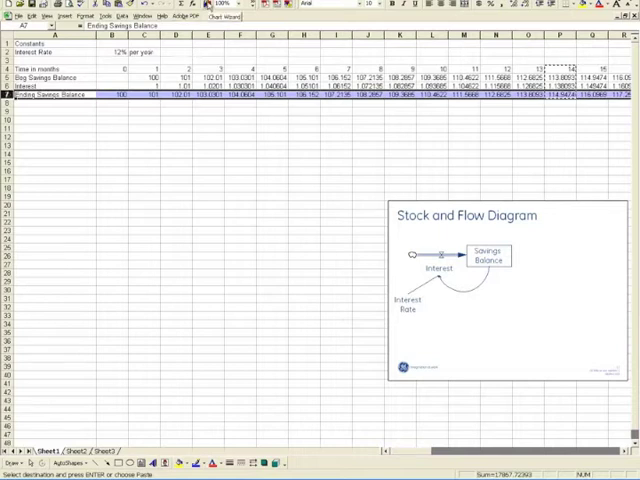
Step: Build a line chart of Ending Savings Balance via the Chart Wizard, curving from 100 toward 270
{"action": "left_click", "coordinate": [220, 14]}
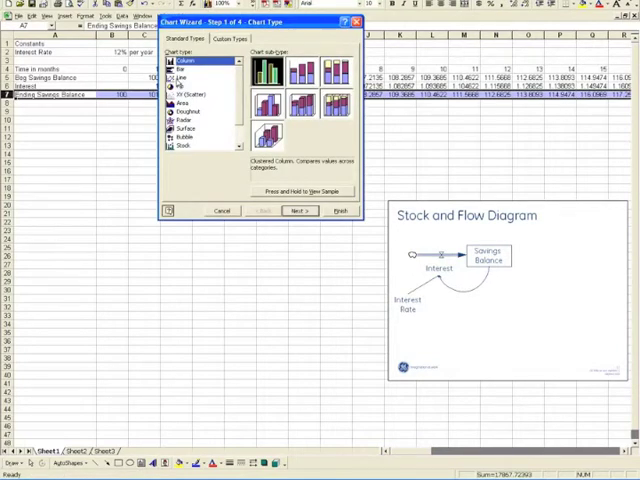
{"action": "left_click", "coordinate": [180, 76]}
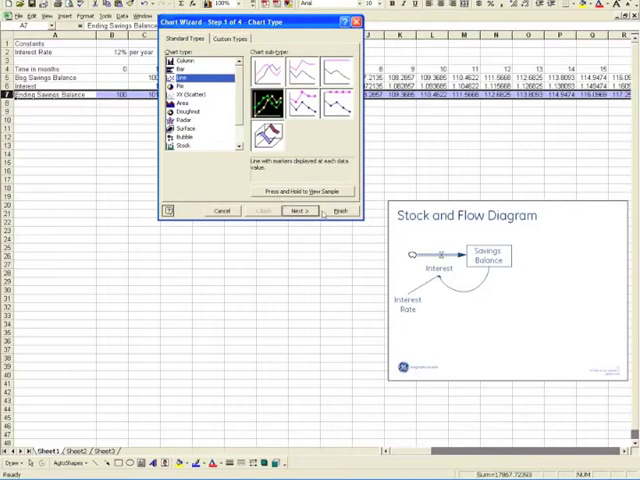
{"action": "left_click", "coordinate": [338, 212]}
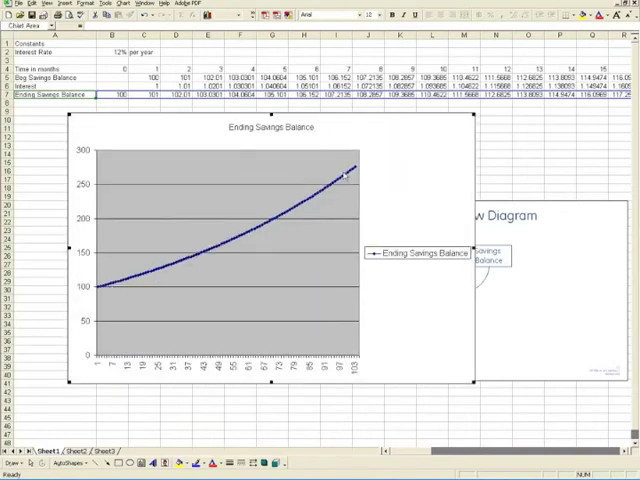
{"action": "mouse_move", "coordinate": [352, 168]}
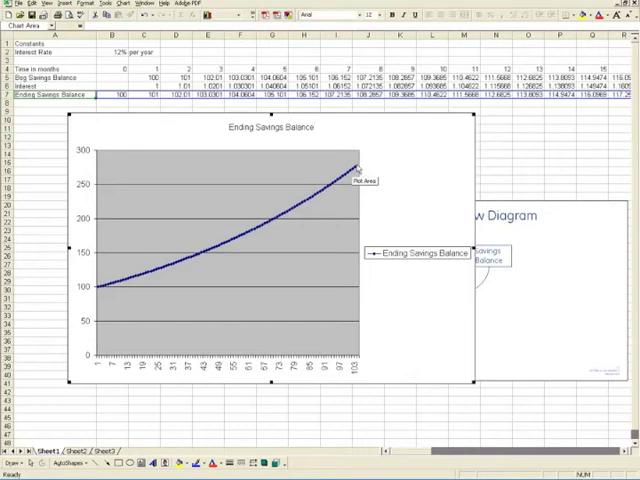
{"action": "mouse_move", "coordinate": [296, 200]}
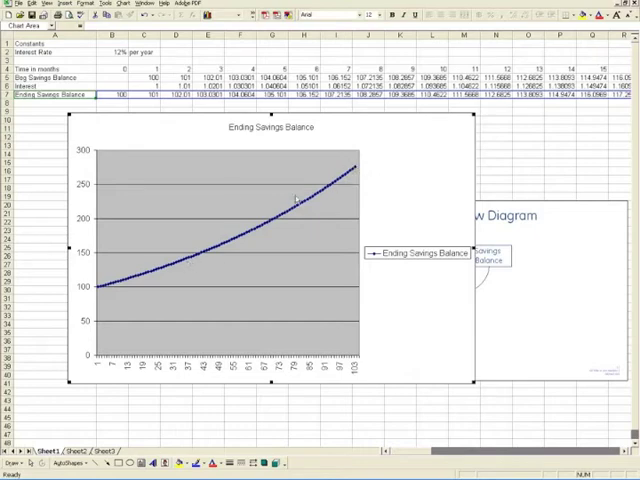
{"action": "mouse_move", "coordinate": [118, 288]}
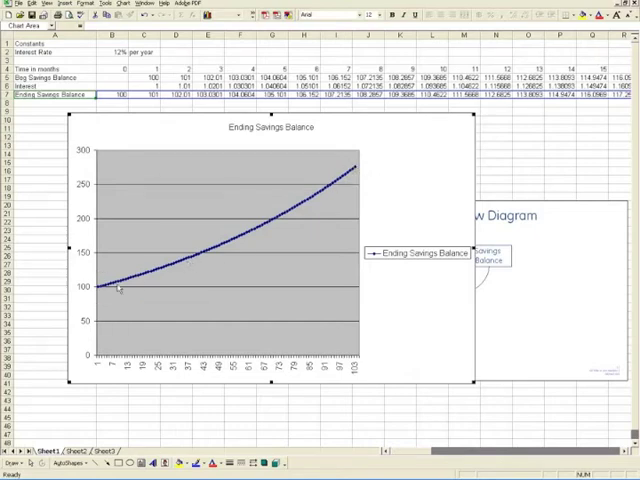
{"action": "mouse_move", "coordinate": [262, 140]}
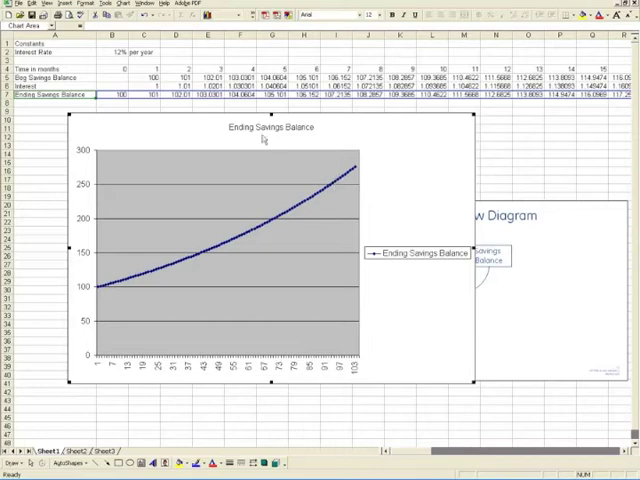
{"action": "mouse_move", "coordinate": [88, 136]}
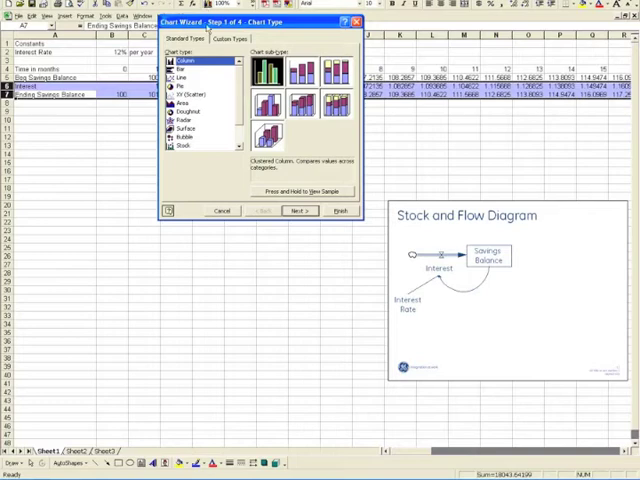
Step: Chart Interest as a second line beside Ending Savings Balance and select the flat Interest series
{"action": "left_click", "coordinate": [334, 212]}
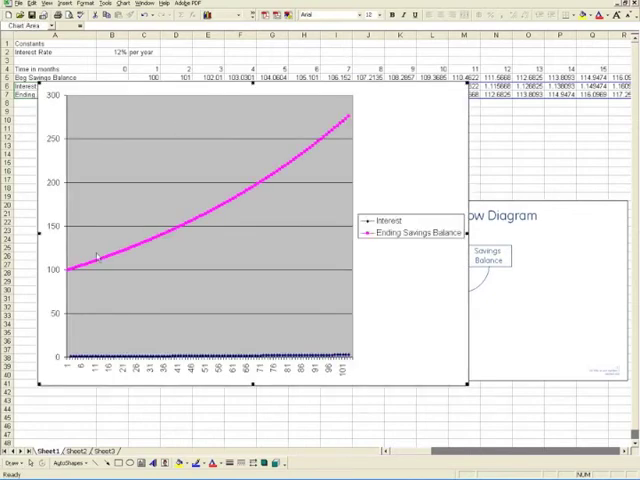
{"action": "mouse_move", "coordinate": [350, 120]}
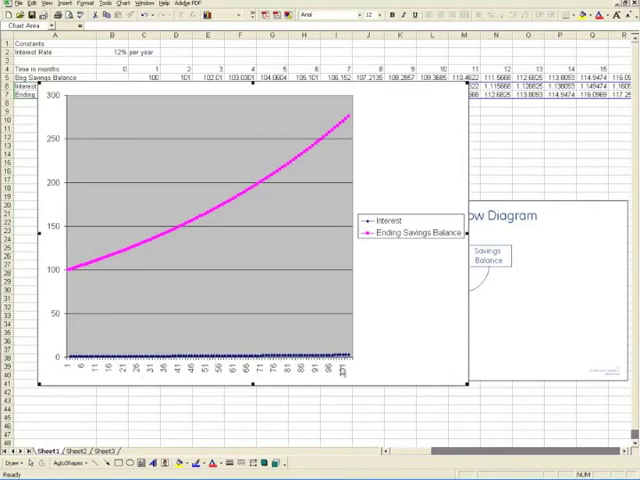
{"action": "mouse_move", "coordinate": [338, 362]}
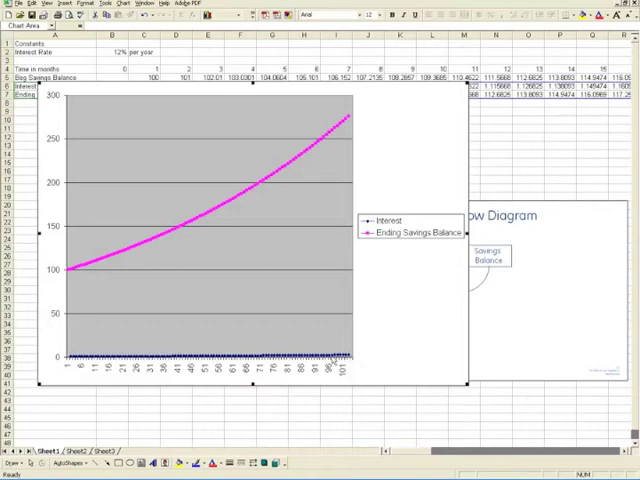
{"action": "left_click", "coordinate": [200, 356]}
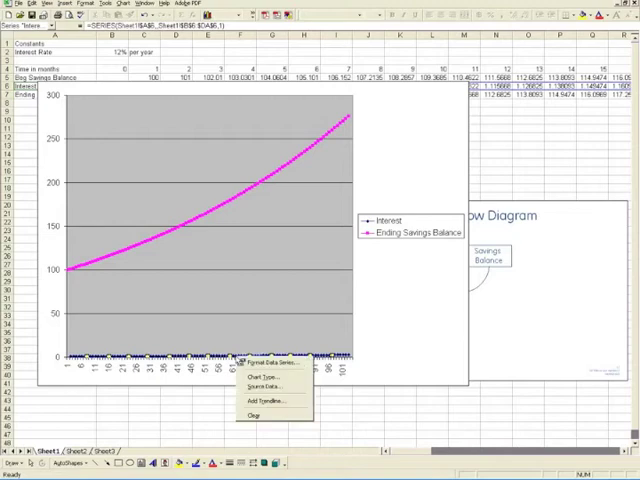
{"action": "mouse_move", "coordinate": [386, 348]}
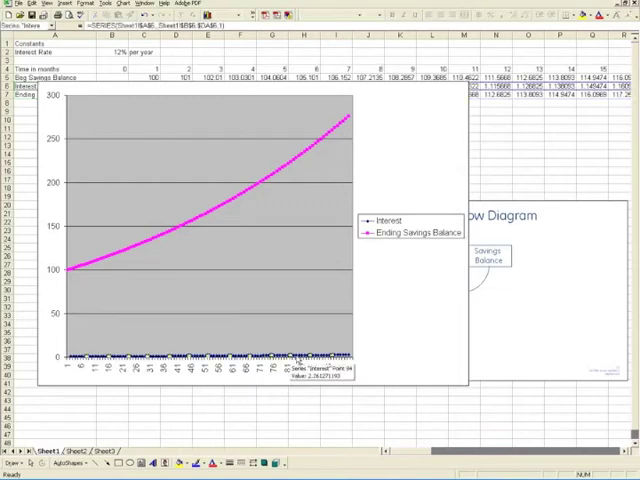
Step: Format the Interest series to plot on a secondary axis scaled 0 to 3
{"action": "right_click", "coordinate": [290, 360]}
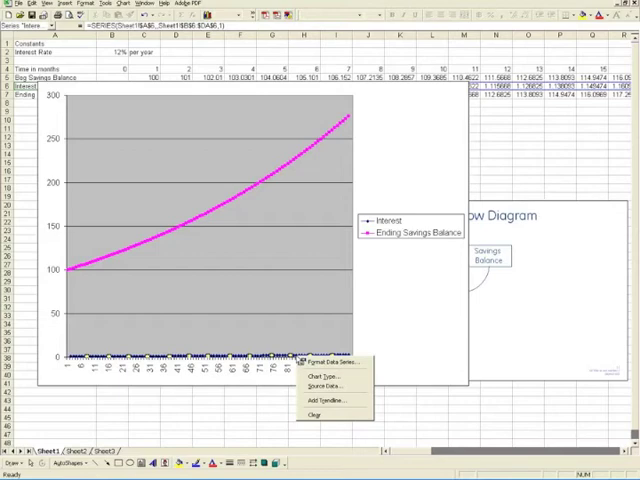
{"action": "left_click", "coordinate": [326, 362]}
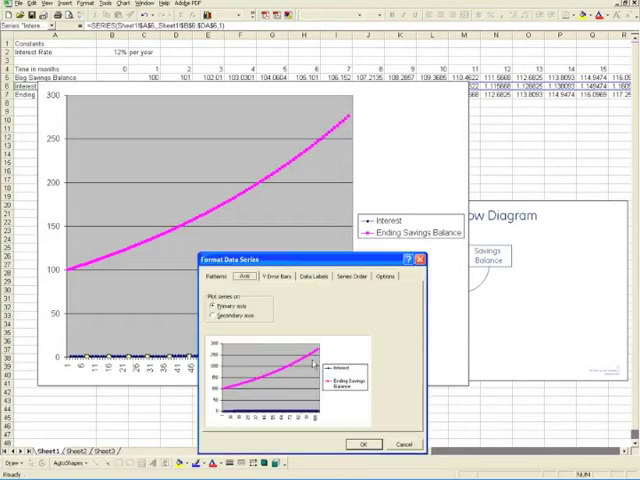
{"action": "left_click", "coordinate": [212, 316]}
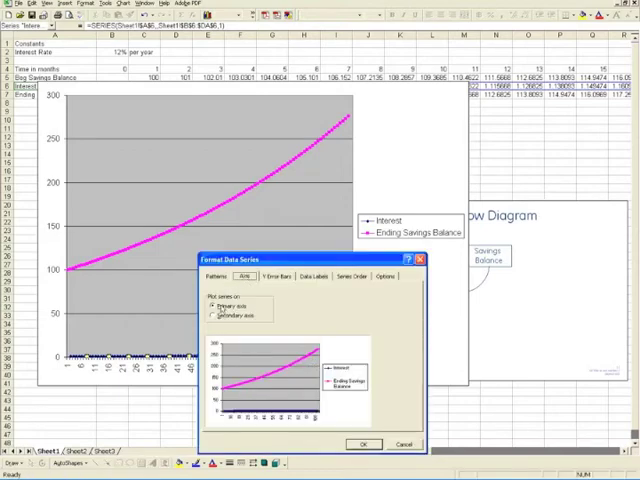
{"action": "left_click", "coordinate": [216, 314]}
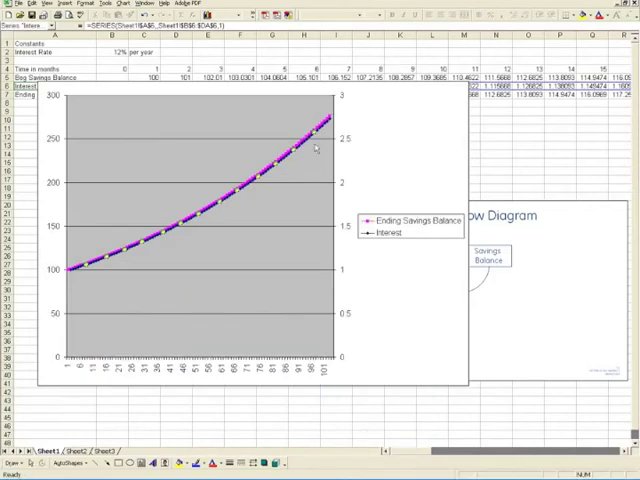
{"action": "mouse_move", "coordinate": [356, 316]}
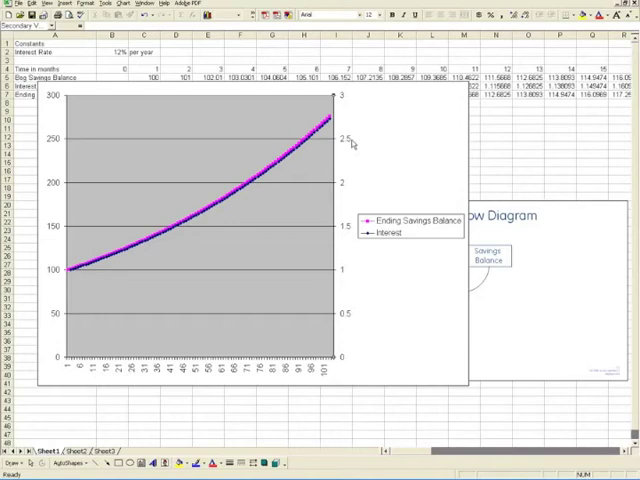
{"action": "mouse_move", "coordinate": [336, 104]}
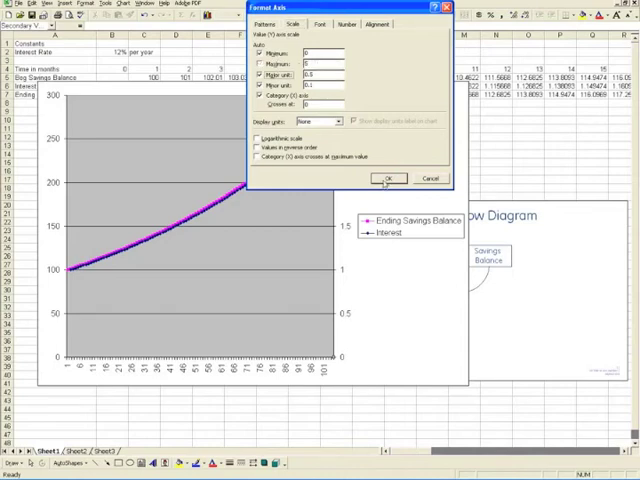
Step: Set the secondary axis Maximum to 5 so Interest sits below the balance line
{"action": "left_click", "coordinate": [388, 178]}
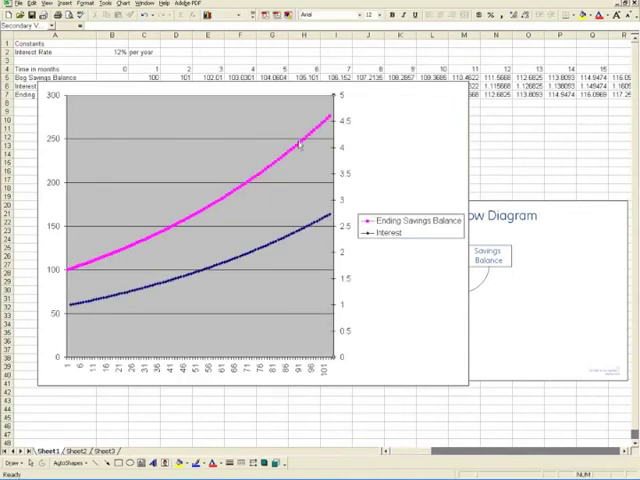
{"action": "mouse_move", "coordinate": [180, 240]}
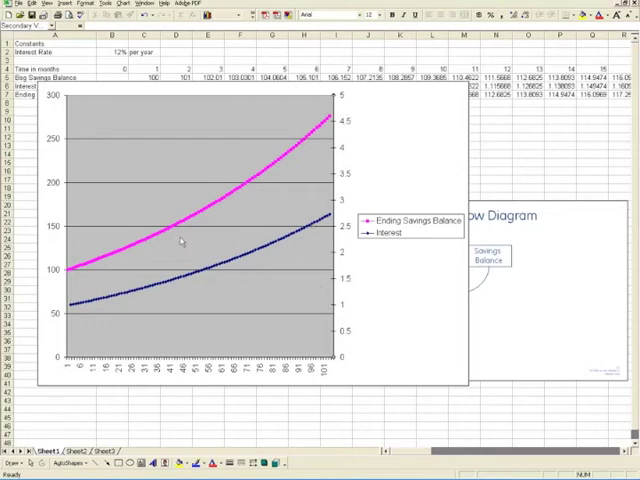
{"action": "mouse_move", "coordinate": [304, 232]}
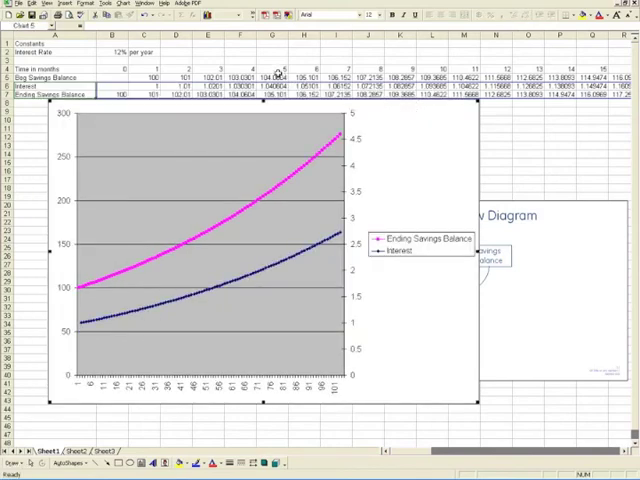
{"action": "mouse_move", "coordinate": [196, 112]}
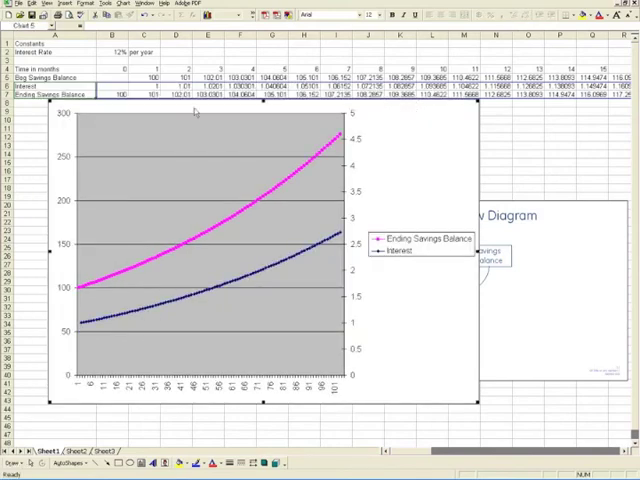